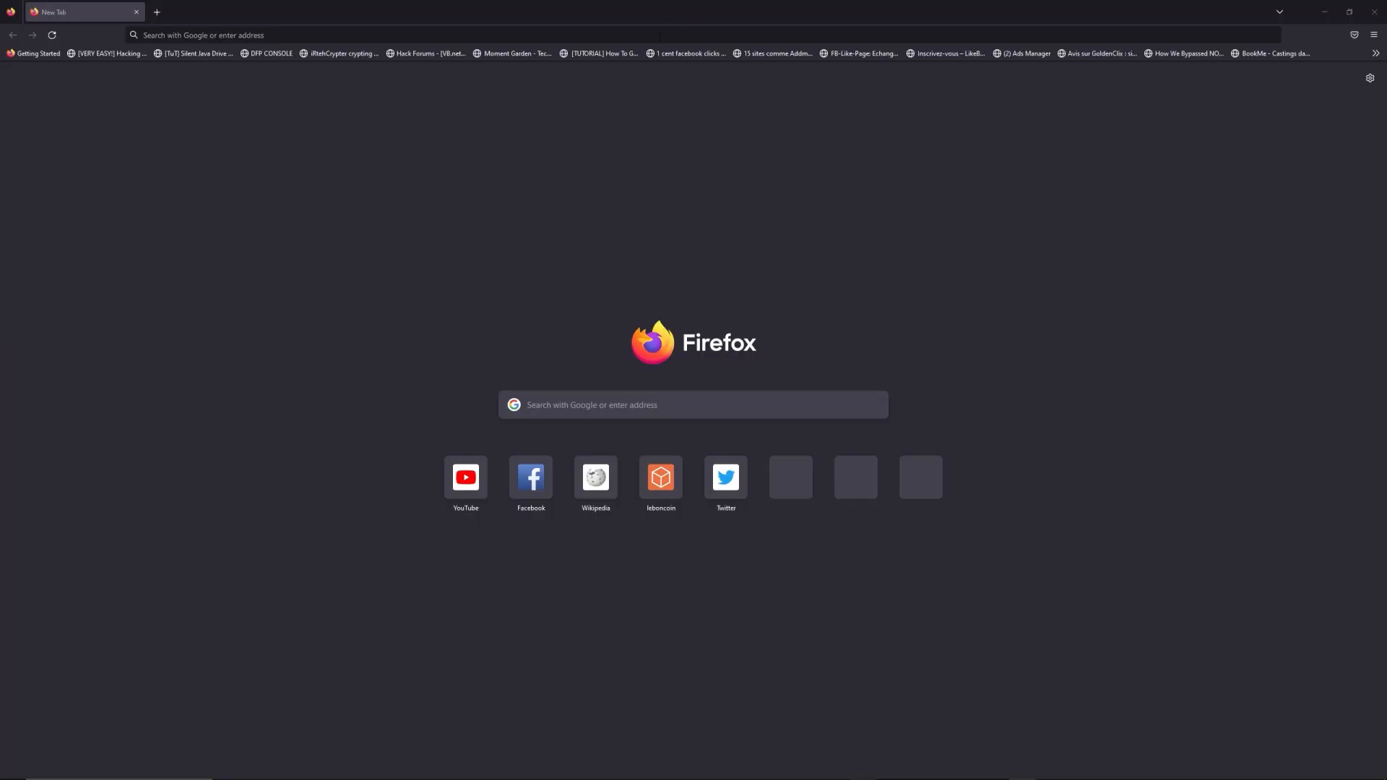
# - Start entering freewebtools.com/192.168 in the address bar
pyautogui.write('freewebtools.com/192.168')
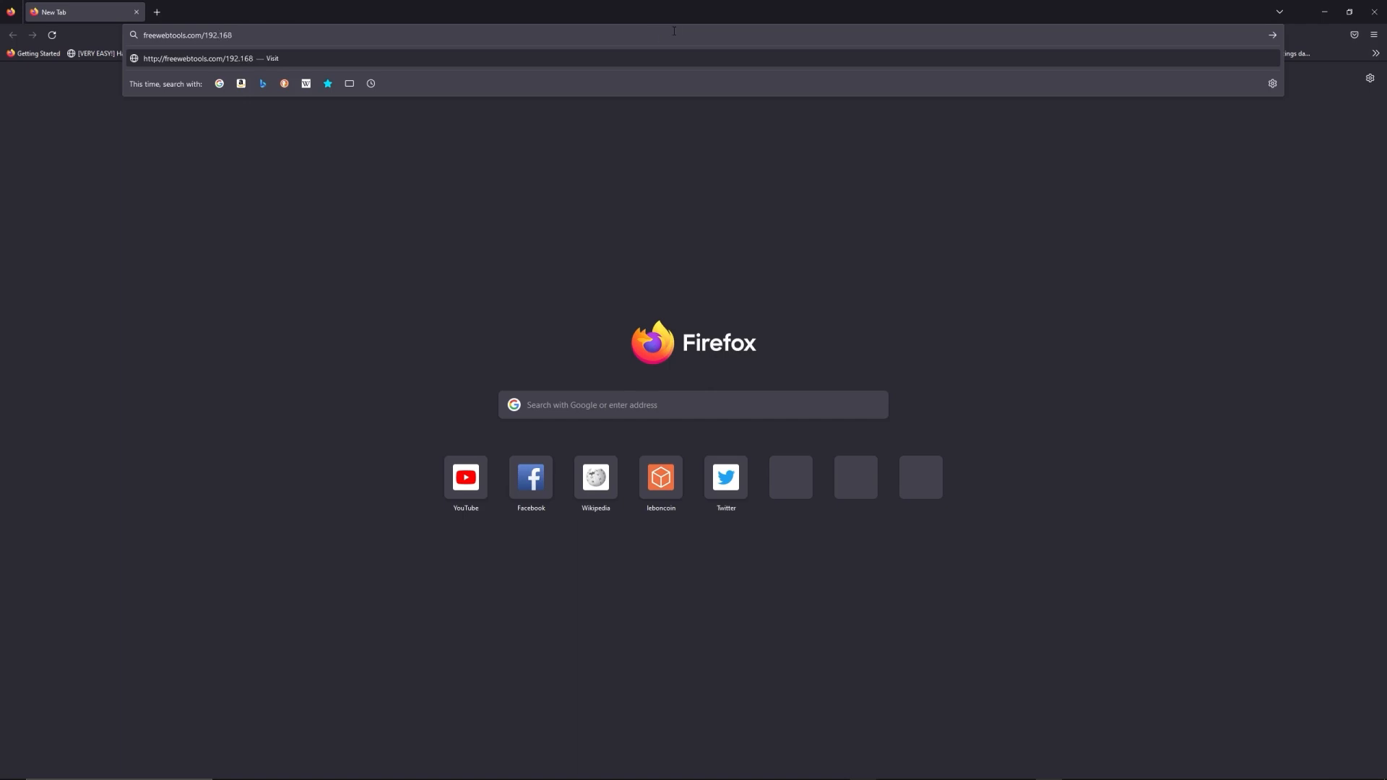
pyautogui.moveTo(874, 6)
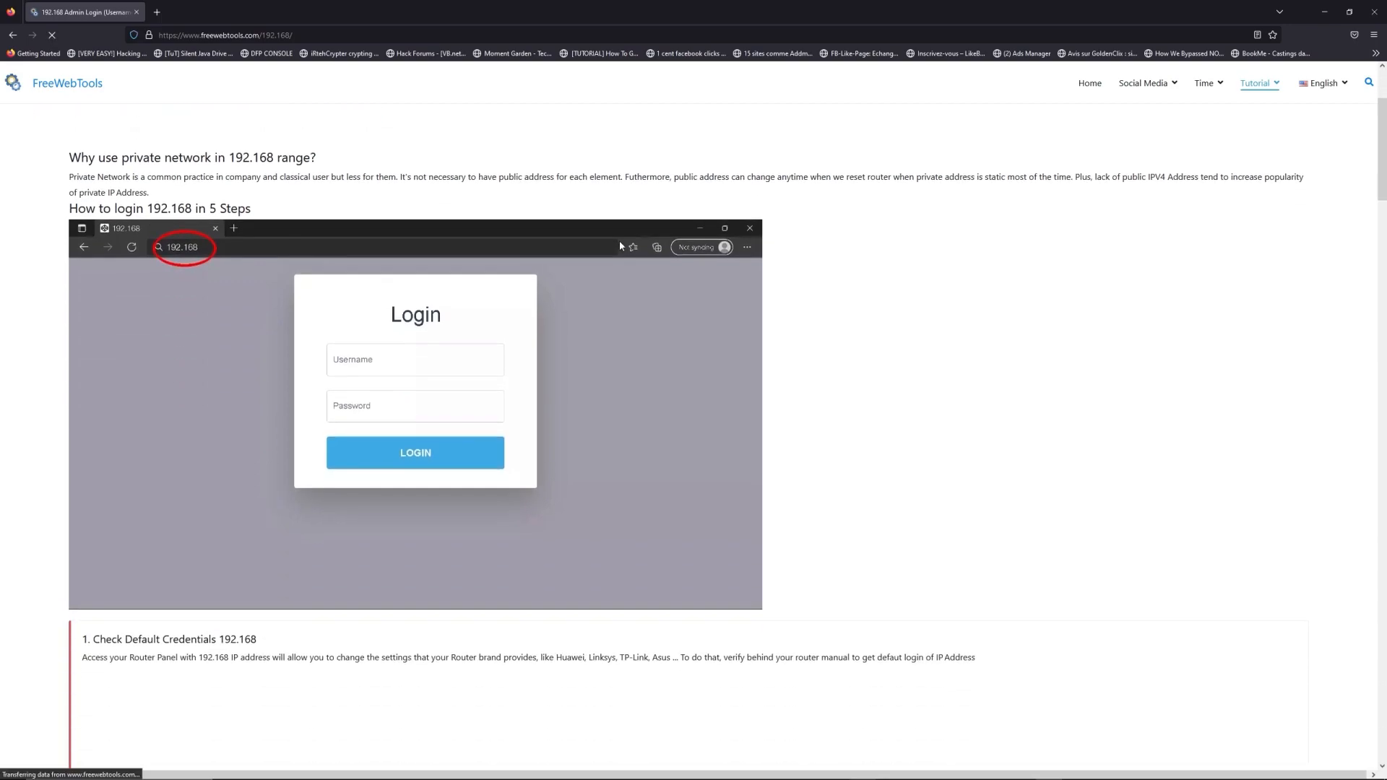
pyautogui.scroll(-3)
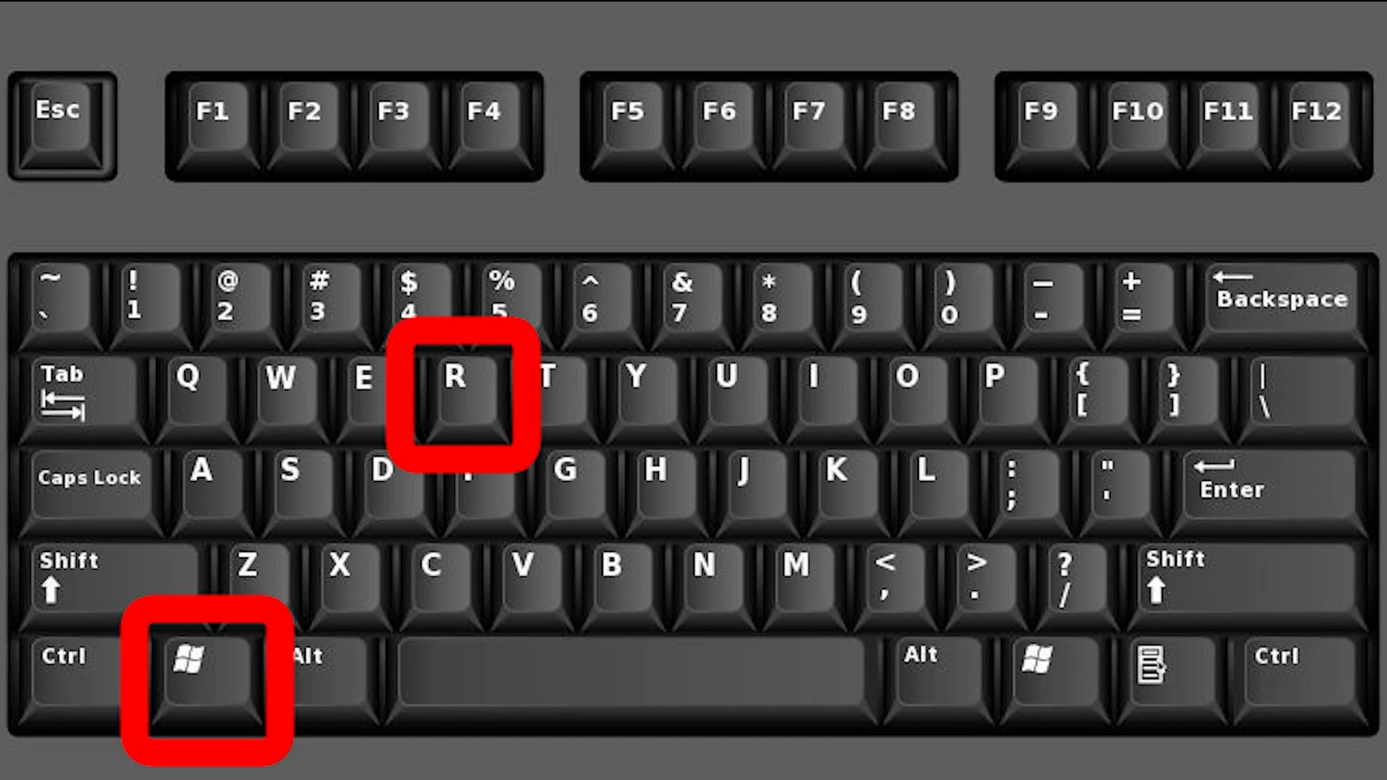
pyautogui.press('Win+r')
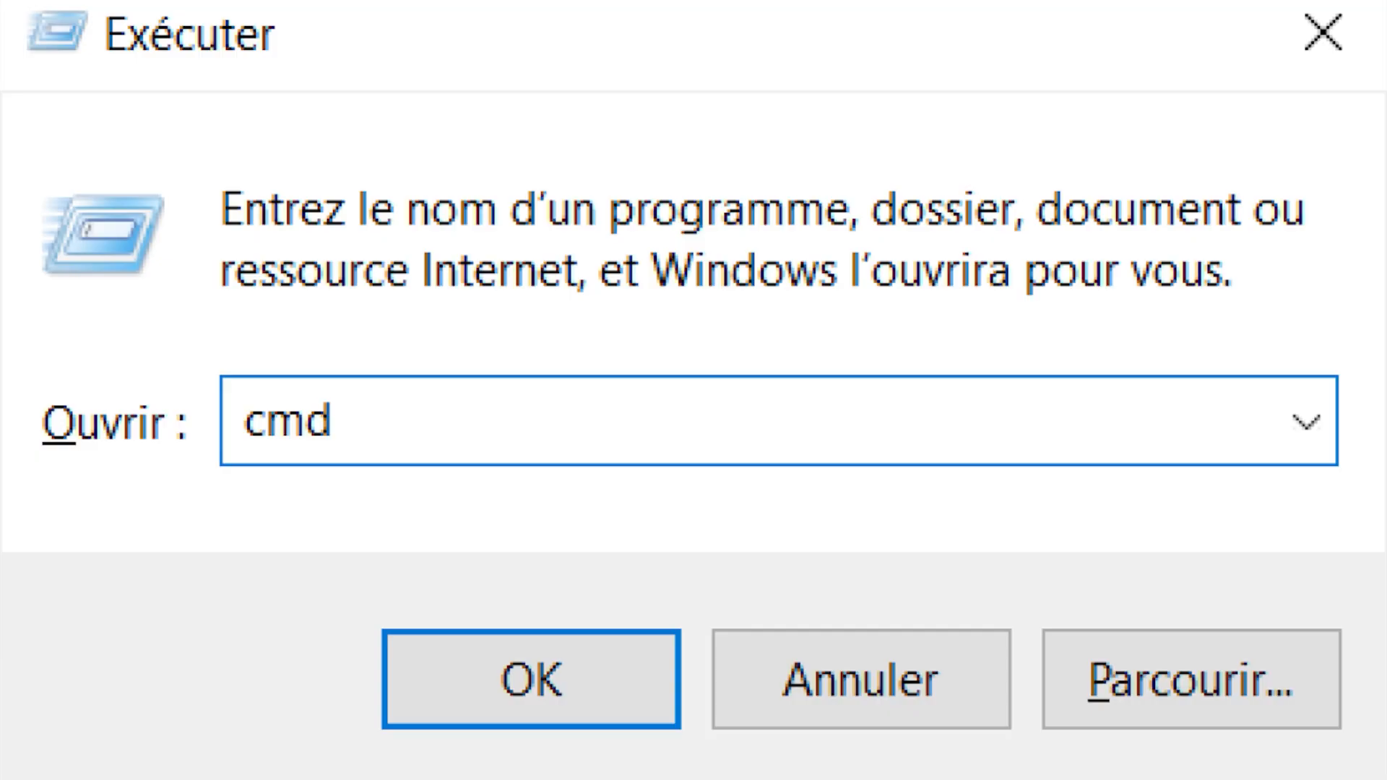
pyautogui.click(530, 679)
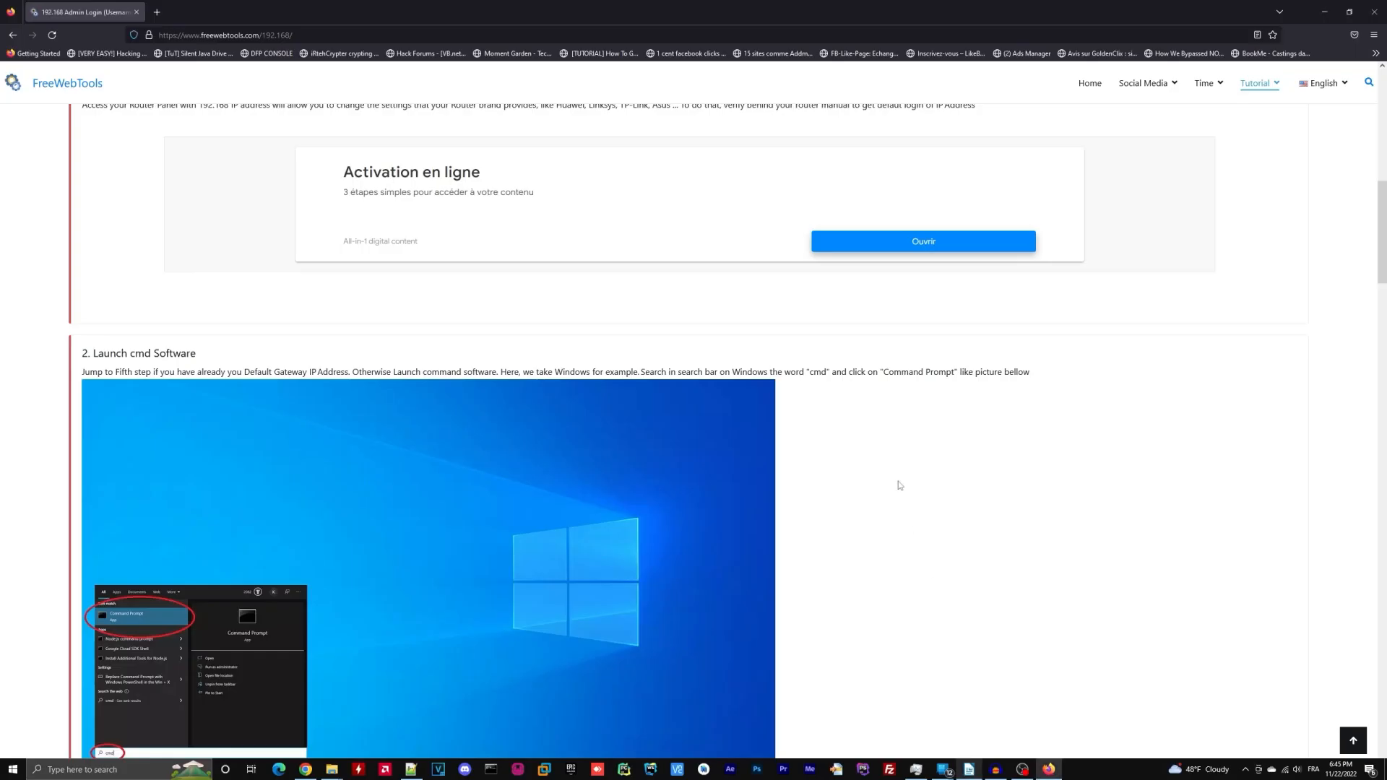
# - Filter the router credentials list by searching 192.168.1.1 in the 'Search your IP' box
pyautogui.scroll(-3)
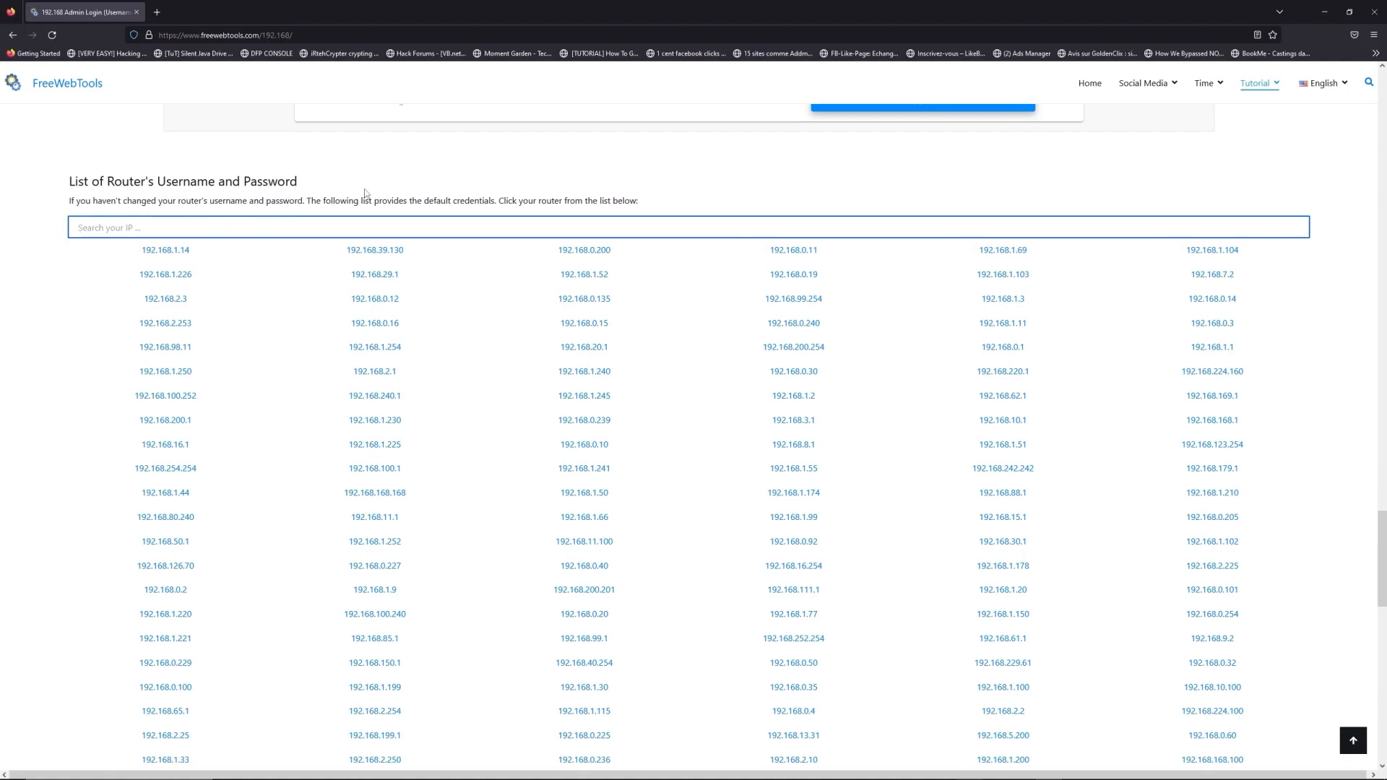
pyautogui.moveTo(337, 195)
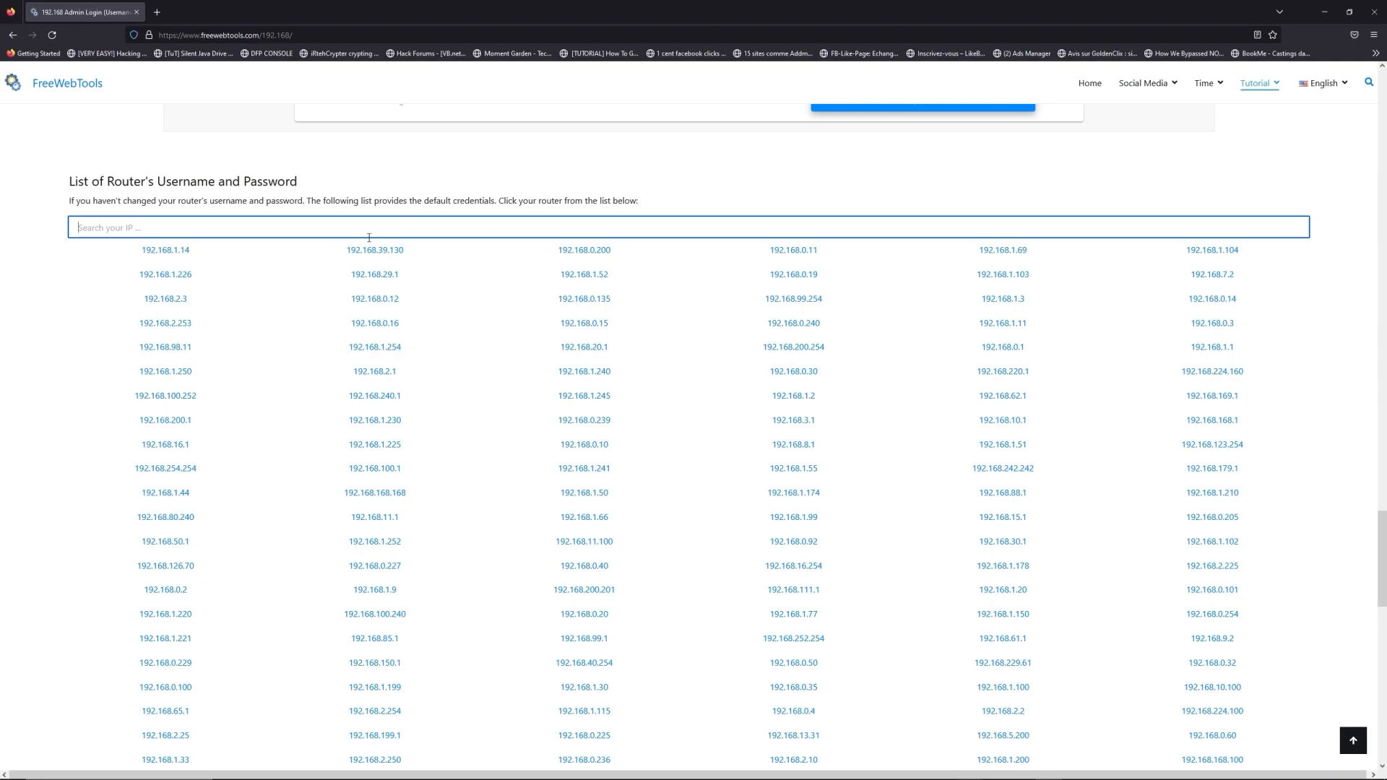
pyautogui.write('192')
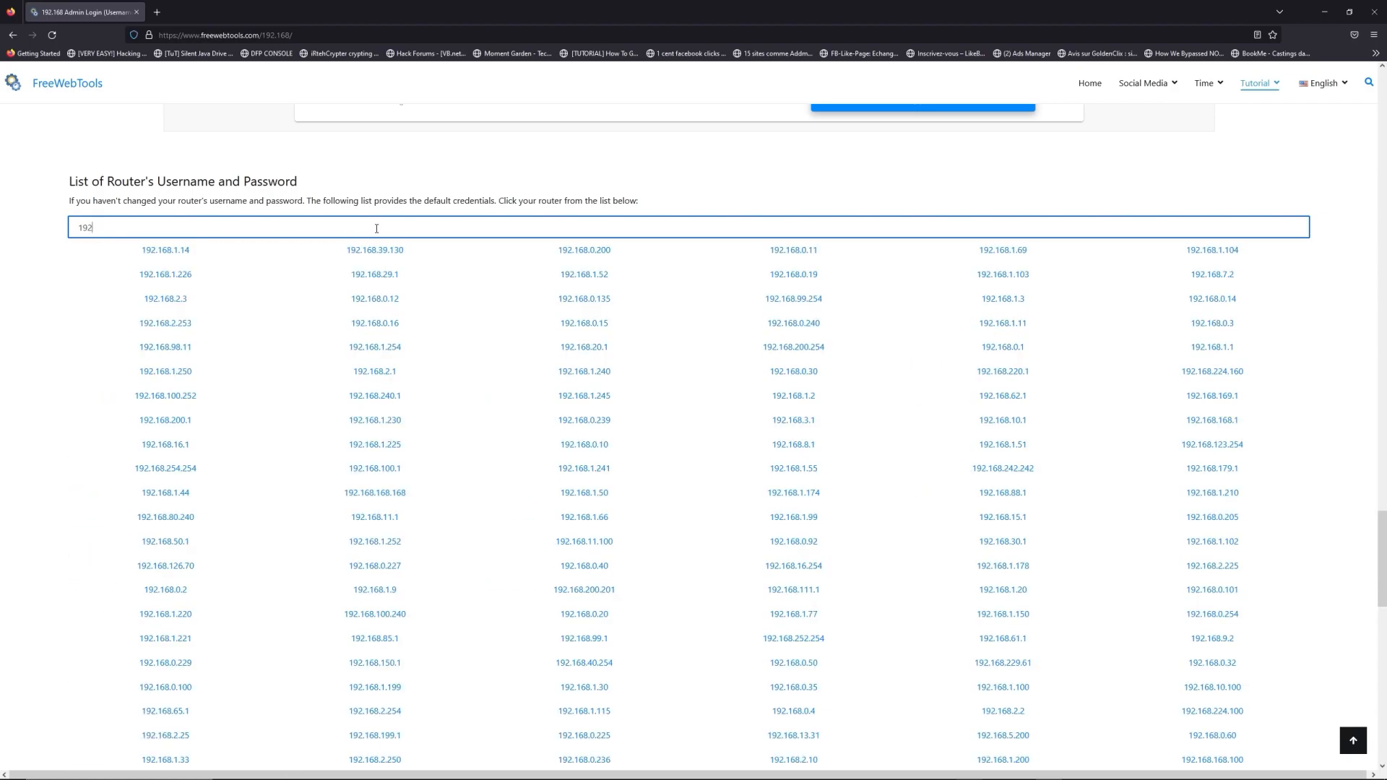
pyautogui.write('.168.1.1')
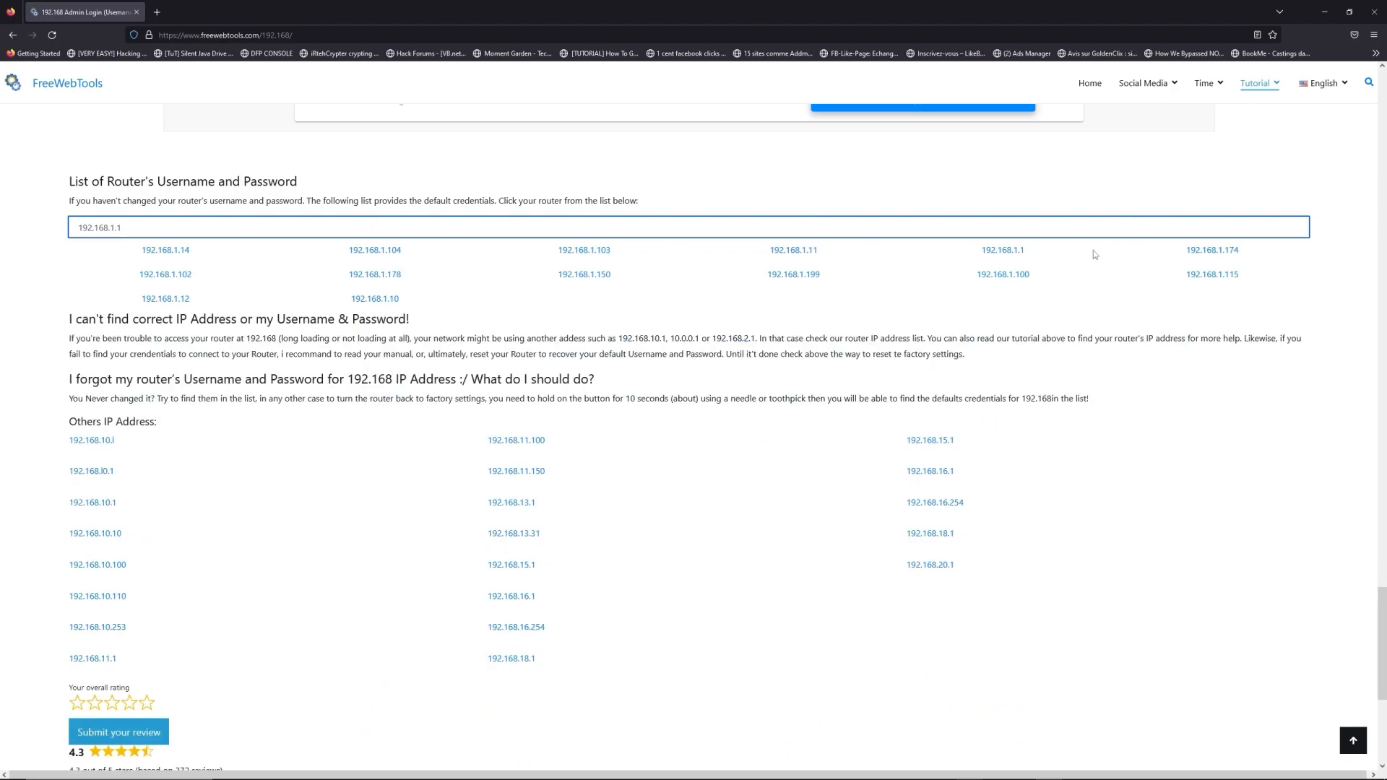
pyautogui.click(1003, 250)
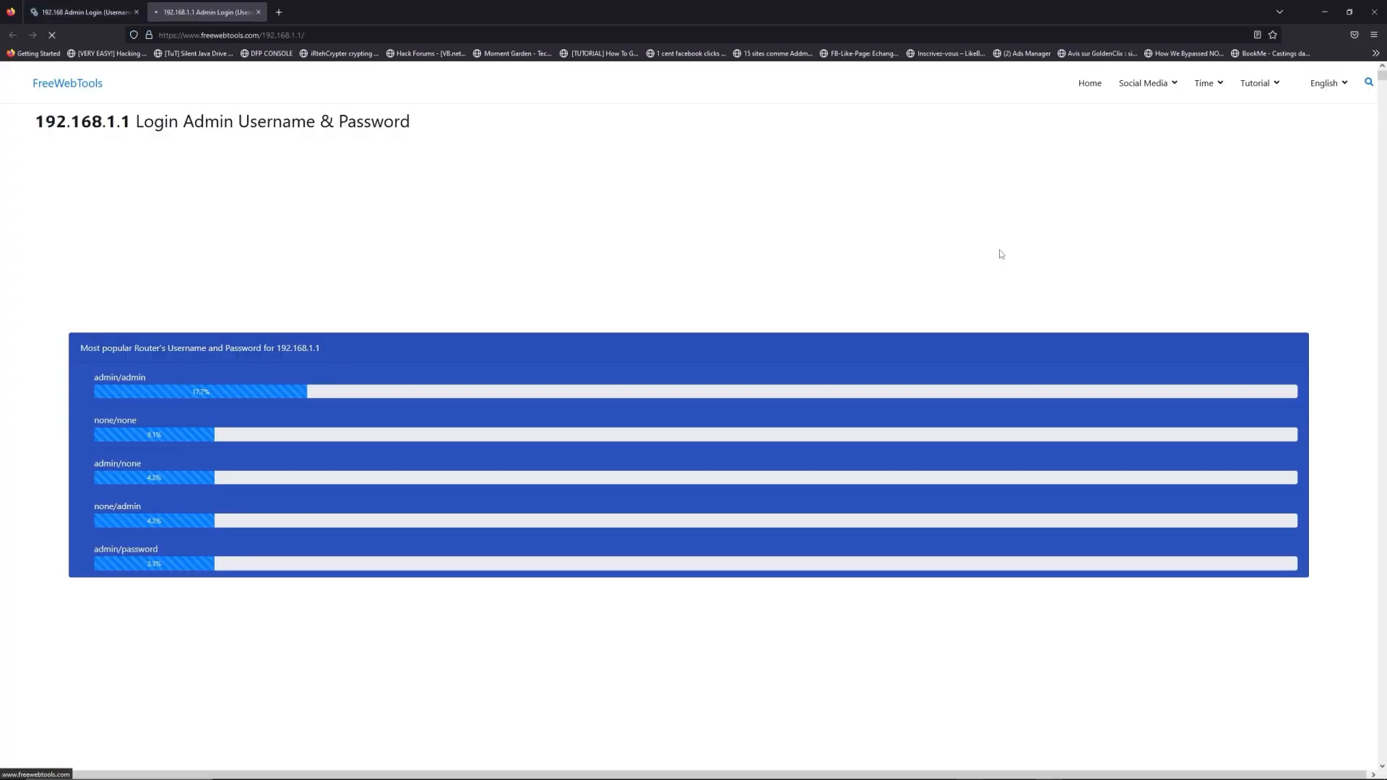
pyautogui.scroll(-3)
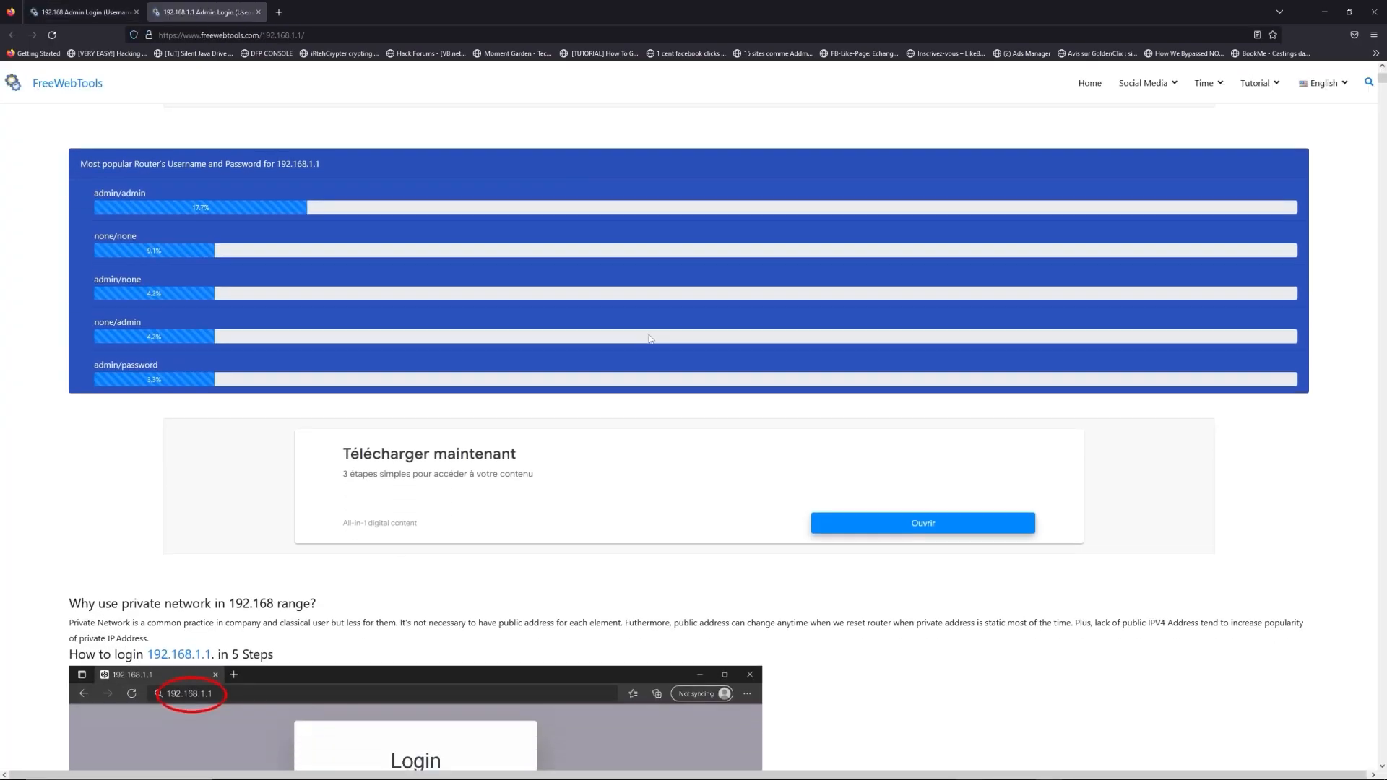
pyautogui.scroll(-3)
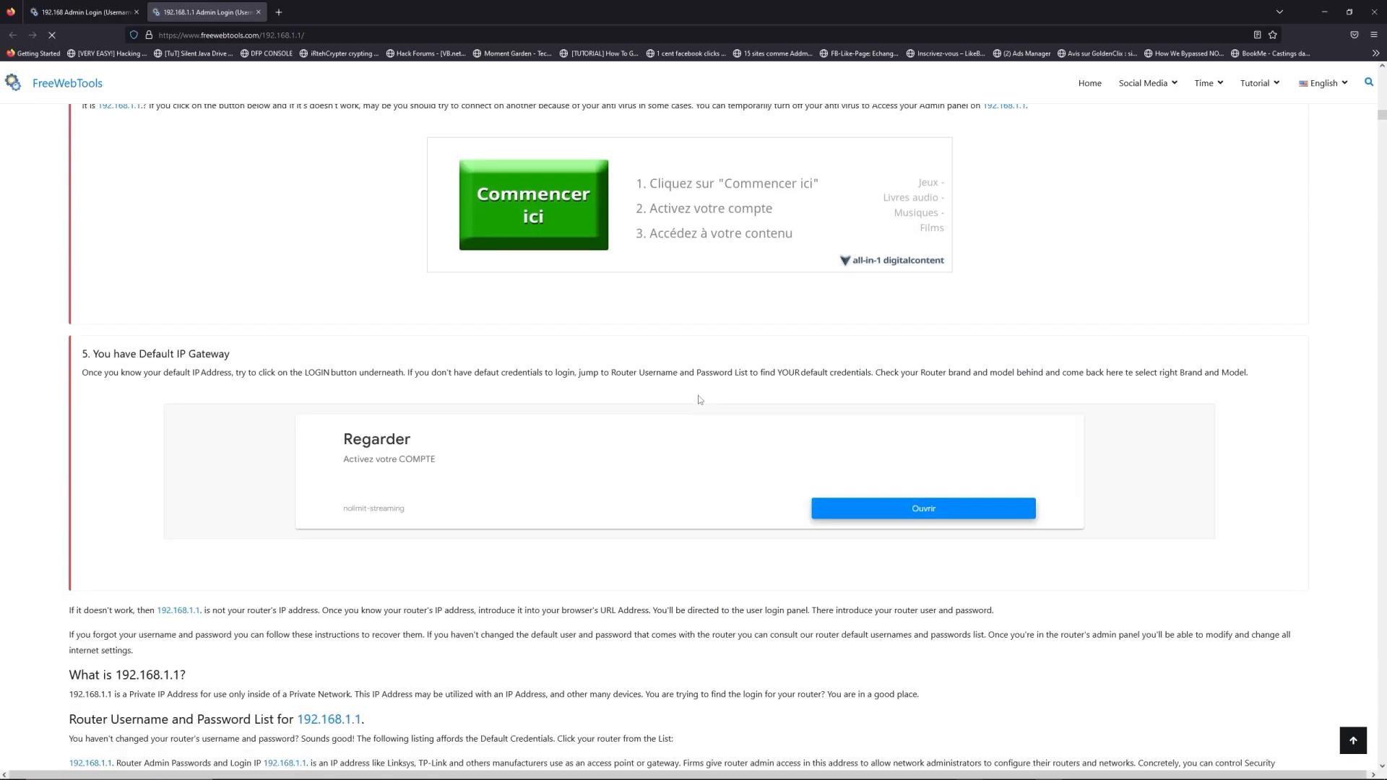
pyautogui.scroll(-3)
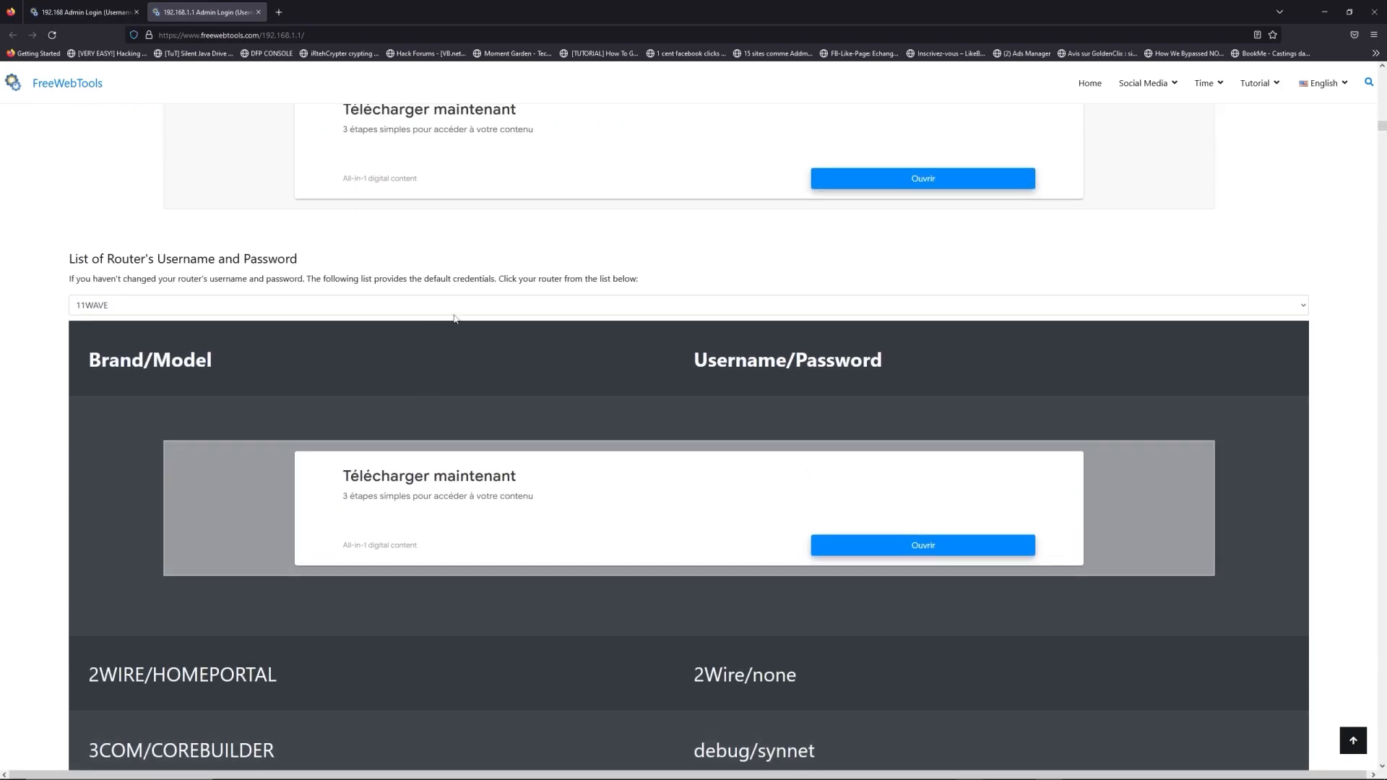
pyautogui.click(685, 305)
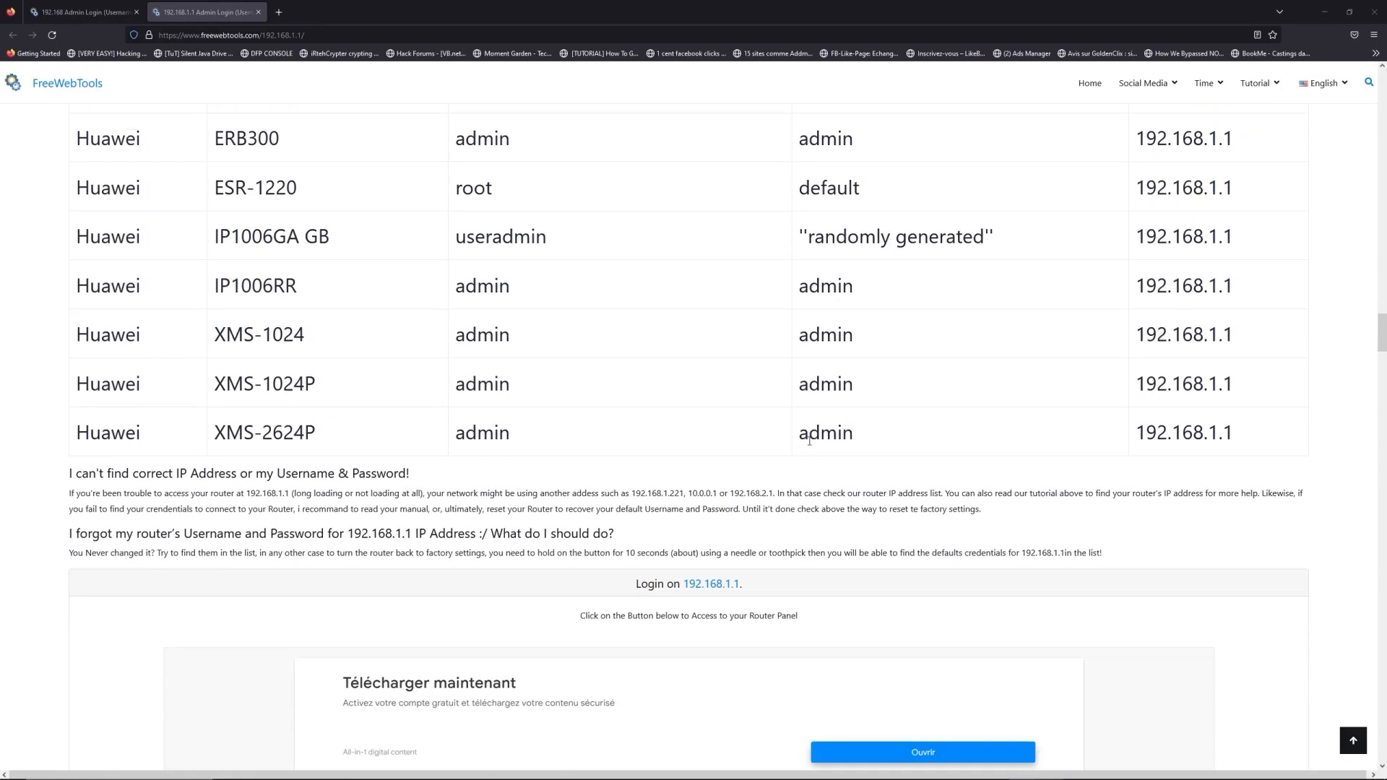
# - Launch the router's 192.168.1.1 login page via the LOGIN button
pyautogui.scroll(-3)
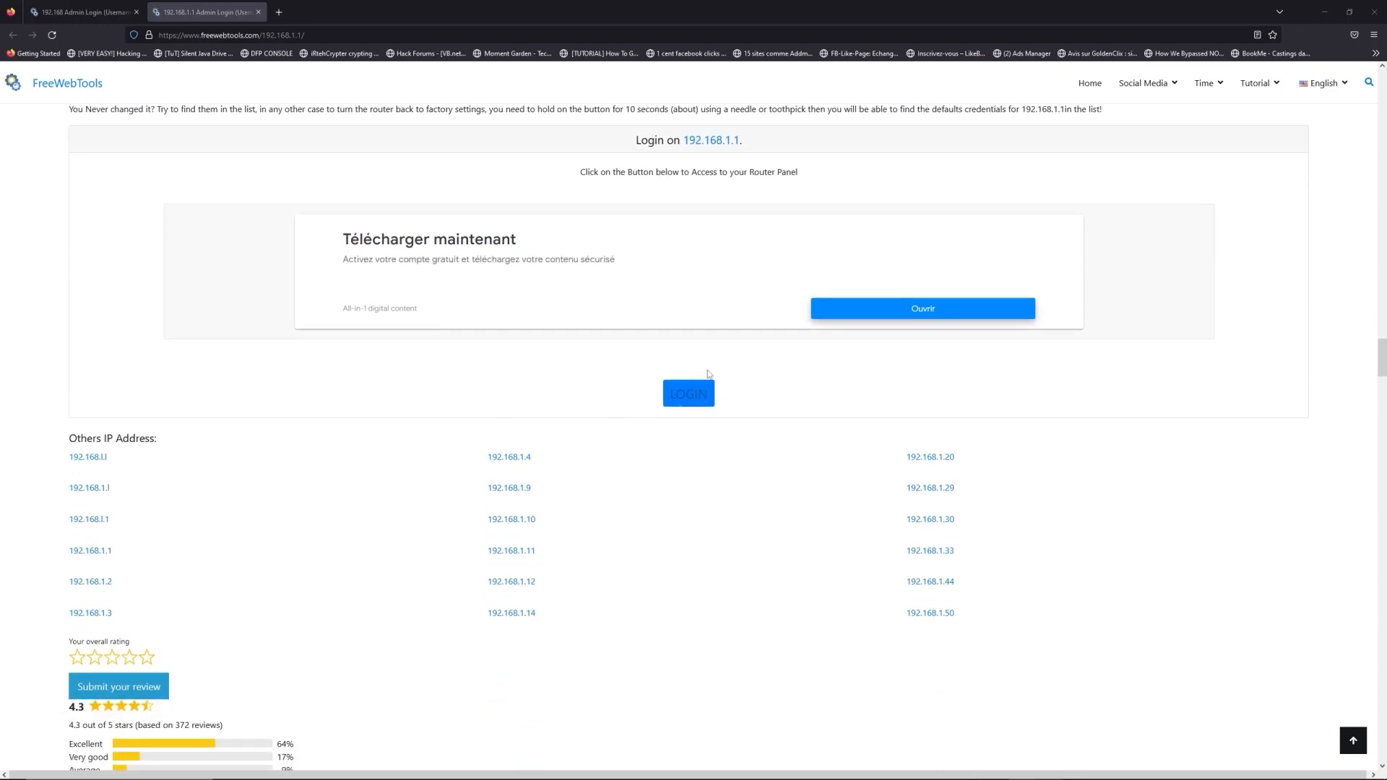
pyautogui.click(688, 393)
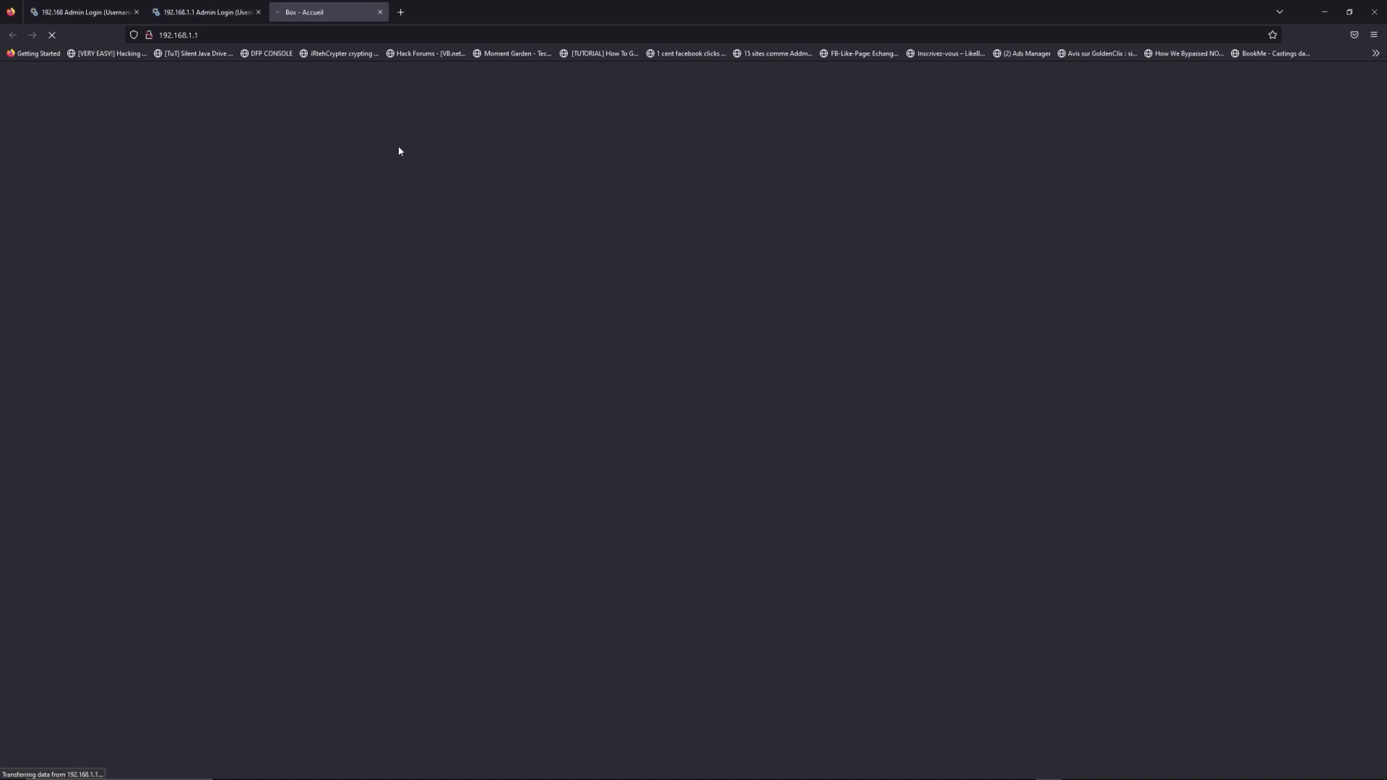